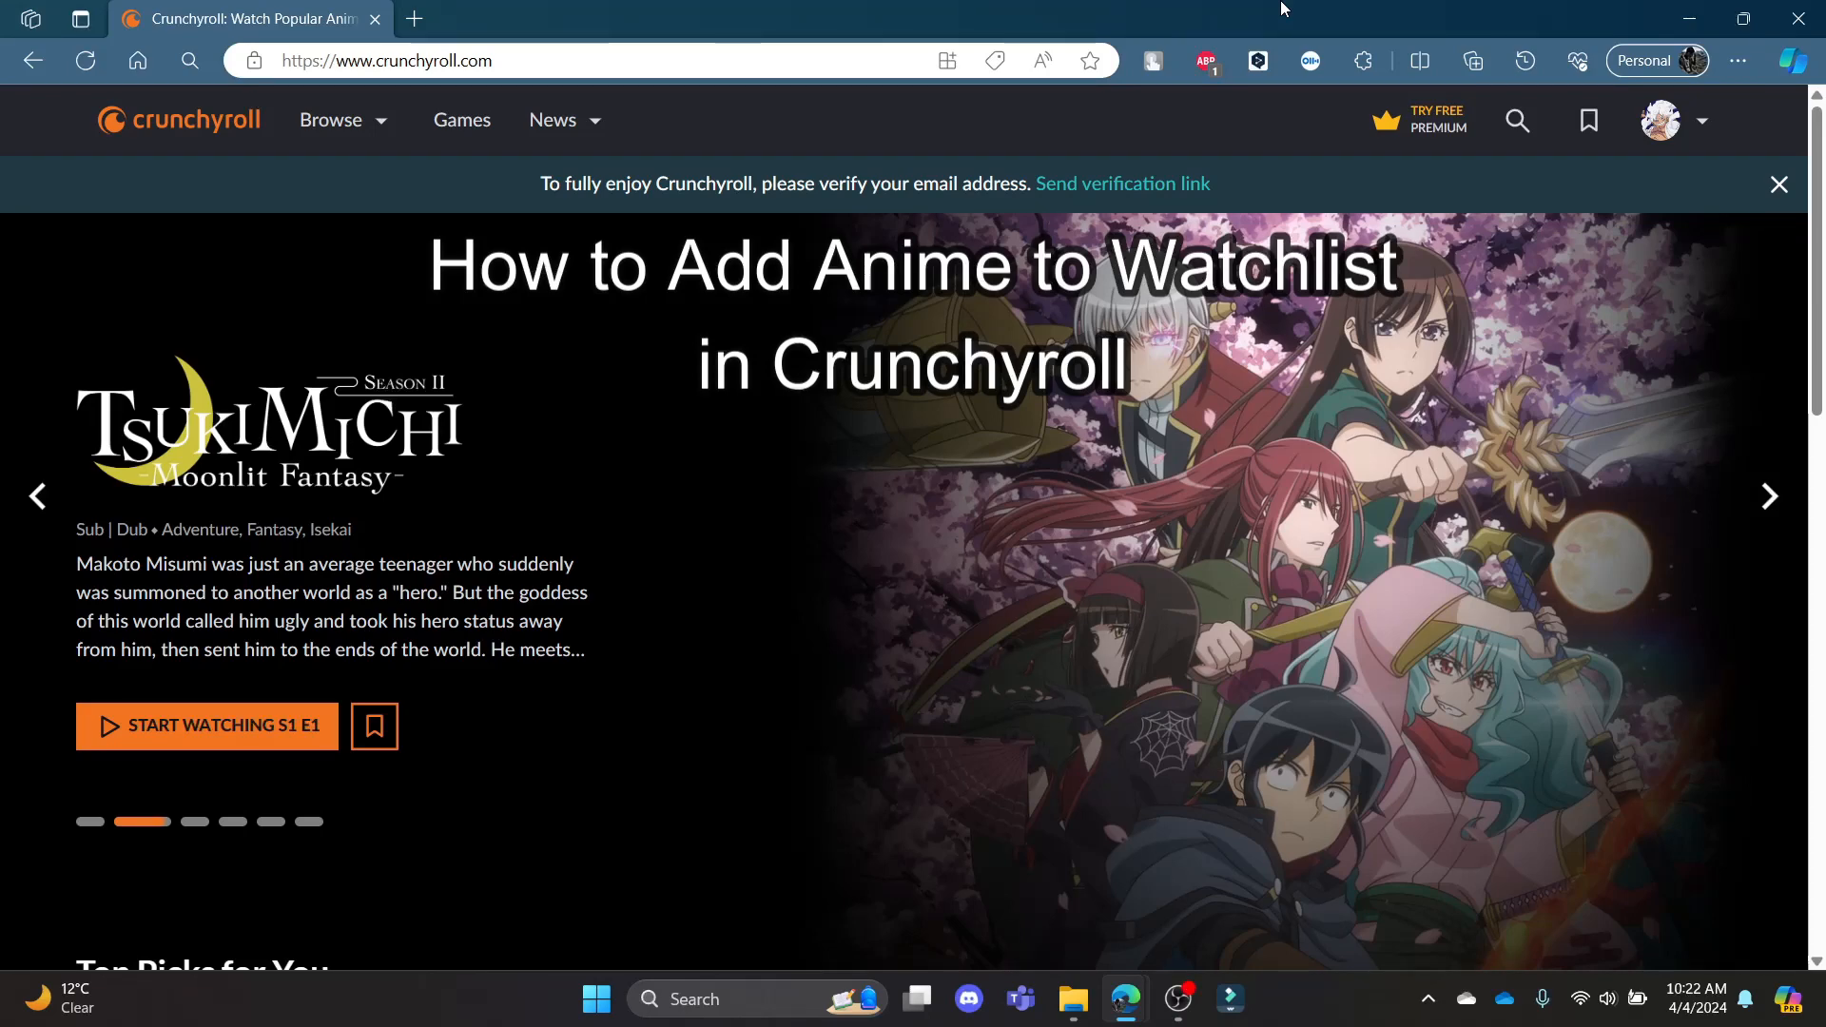
# Bookmark Solo Leveling in the Top Picks for You row to add it to the watchlist
pyautogui.click(1768, 497)
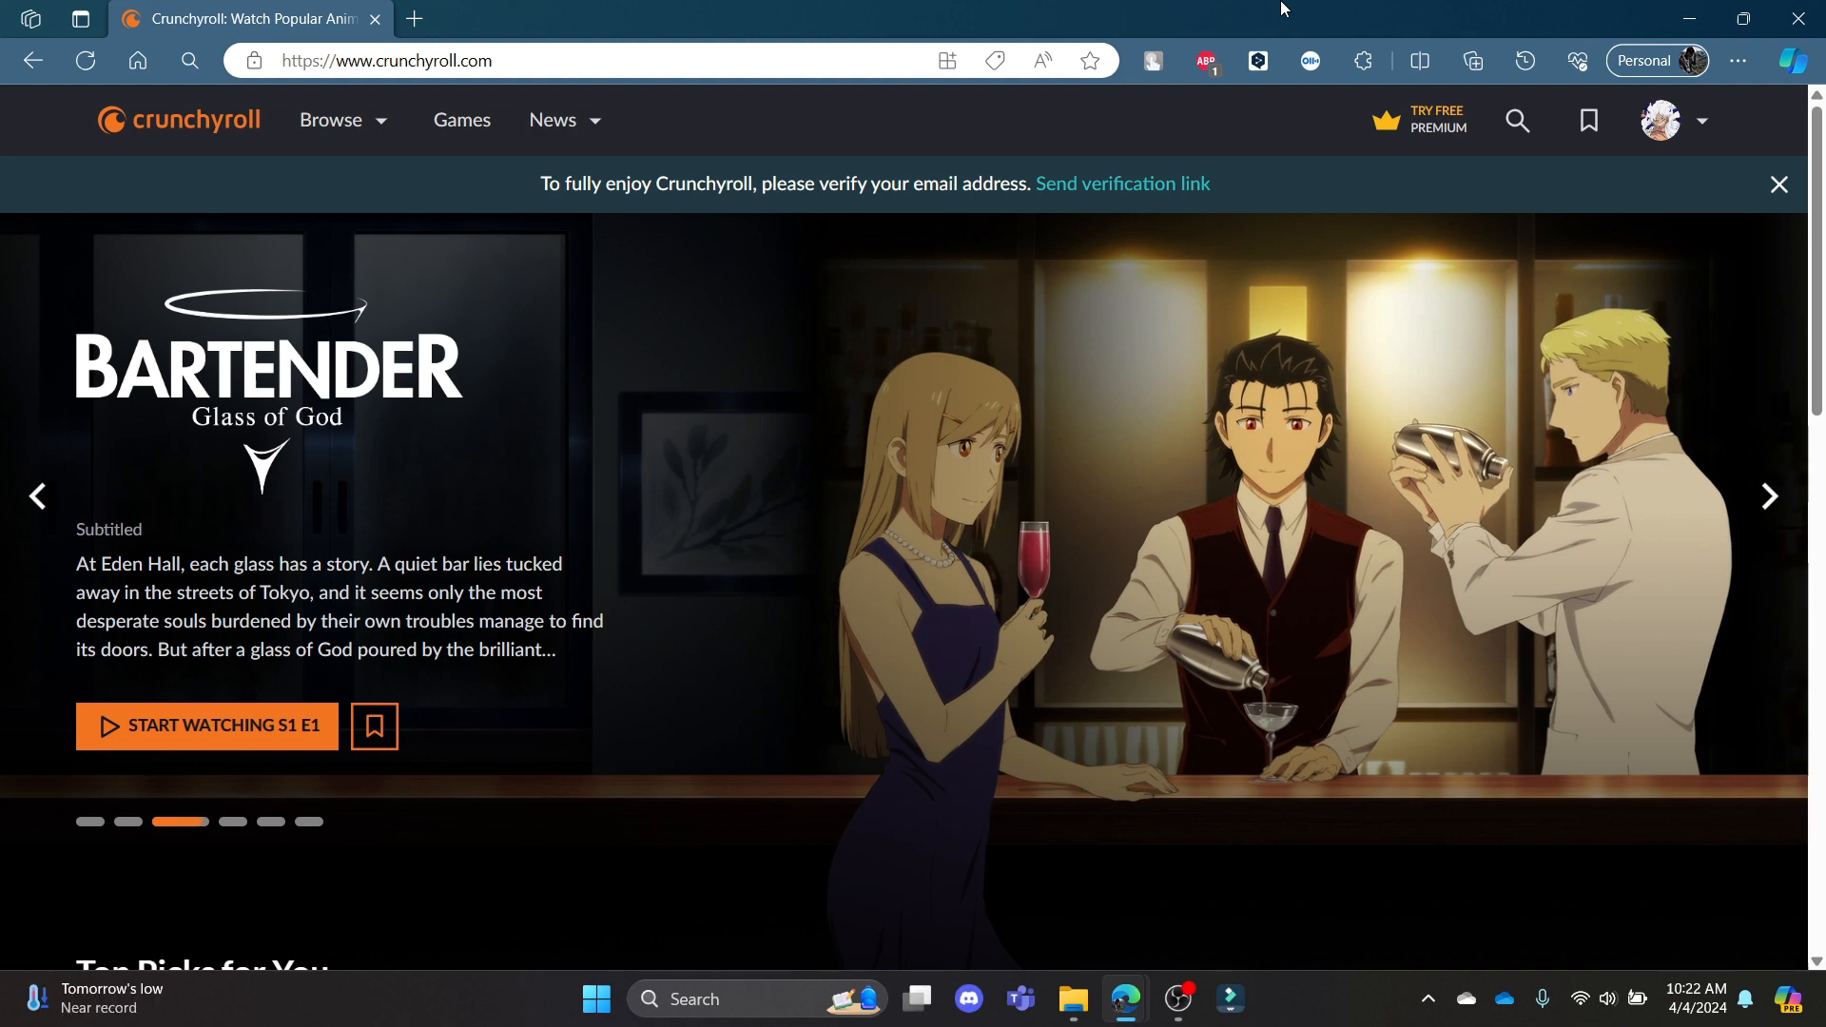
pyautogui.click(1768, 494)
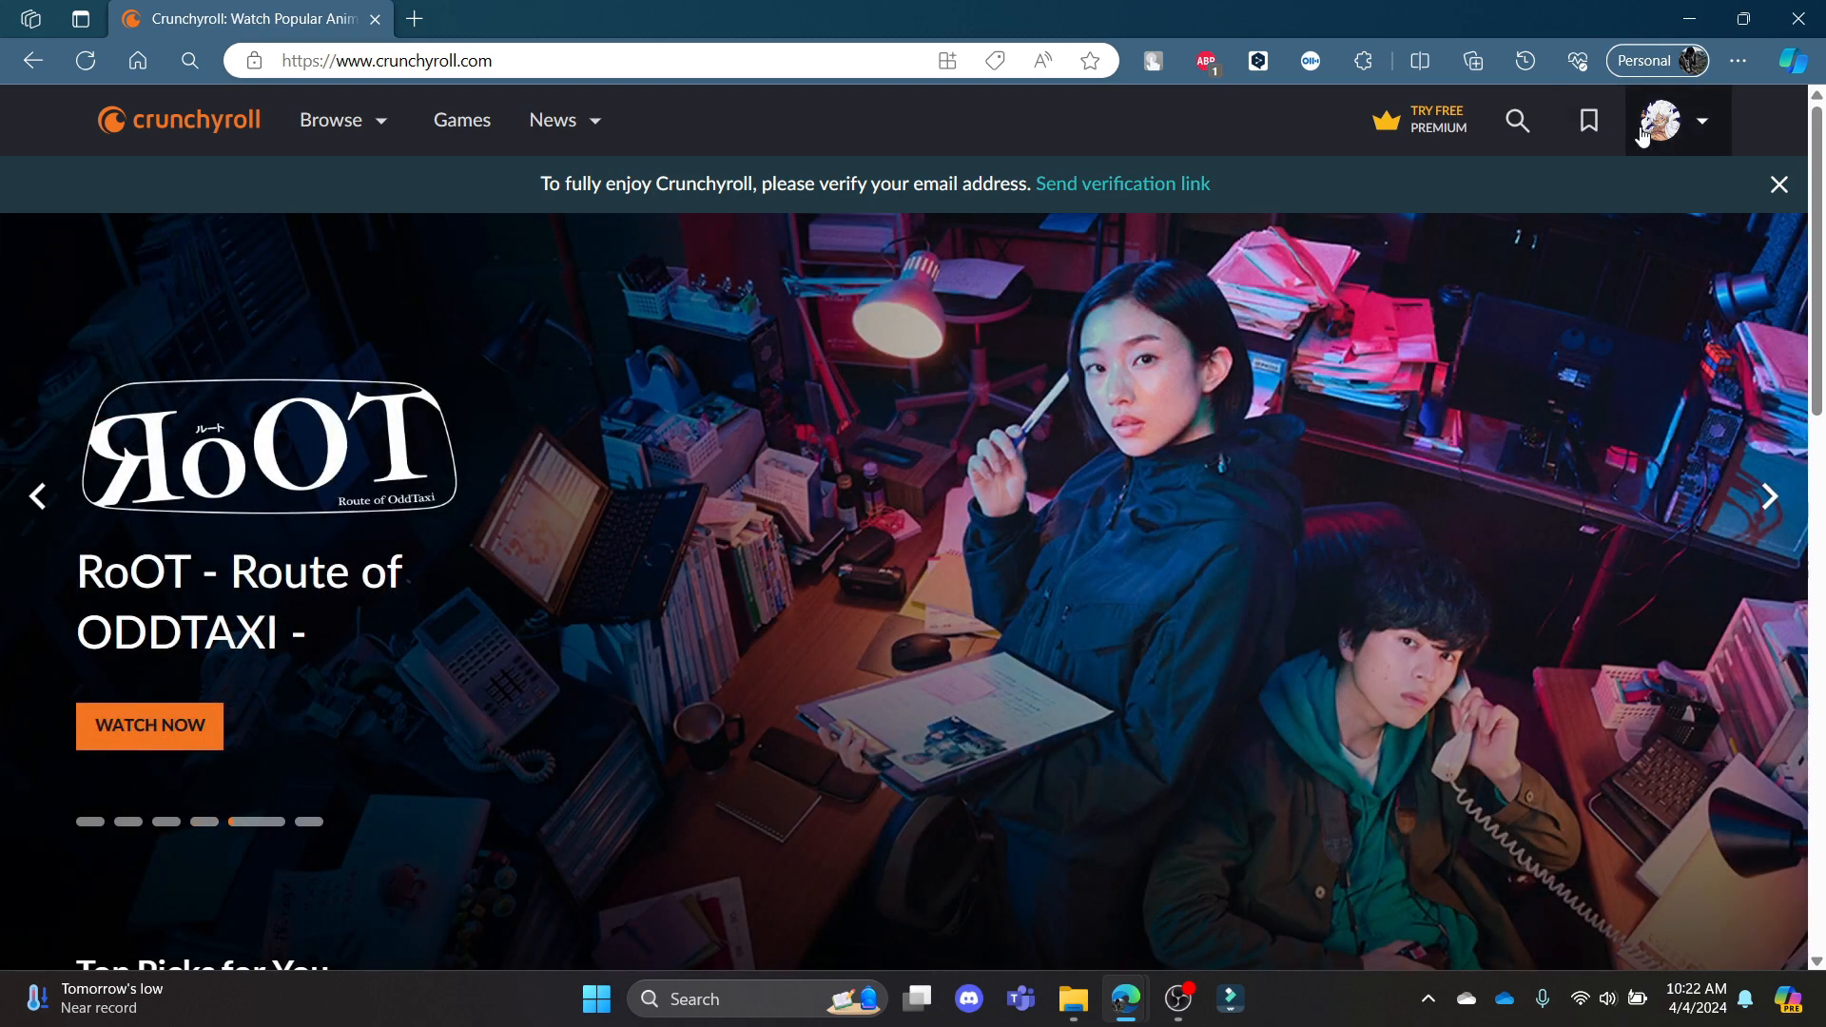
pyautogui.moveTo(1630, 149)
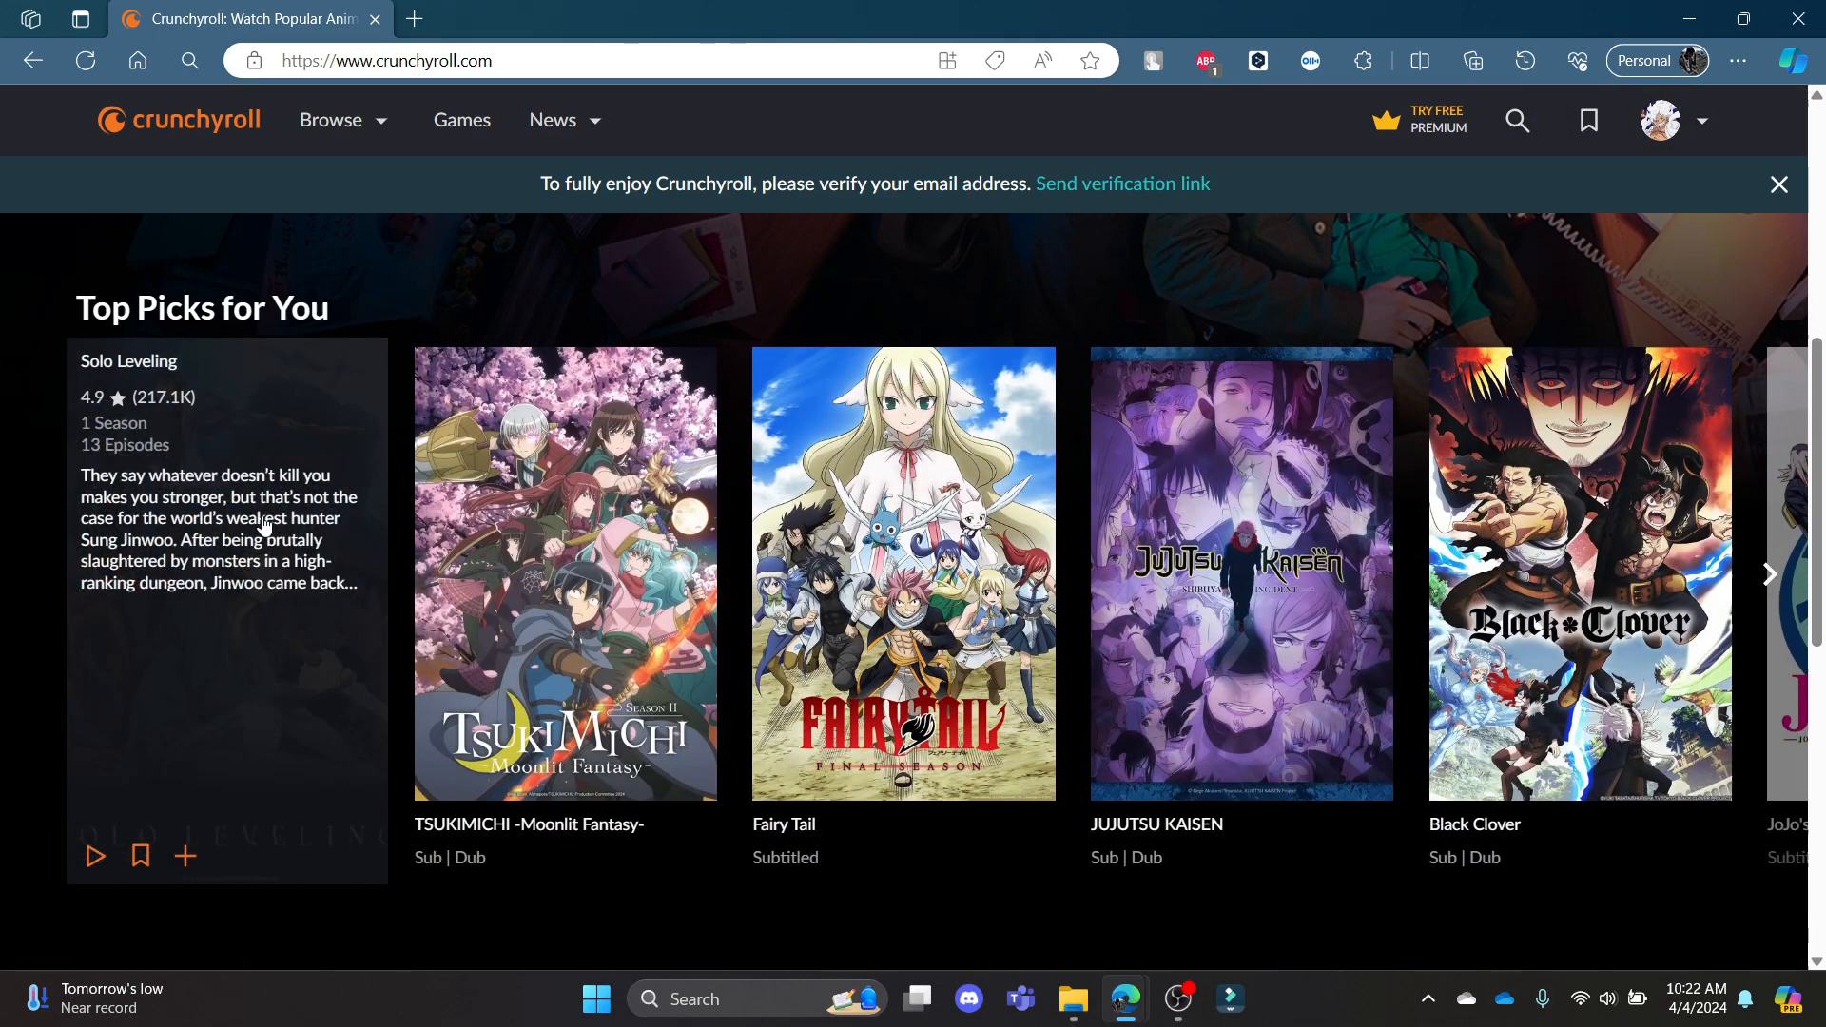
pyautogui.moveTo(256, 617)
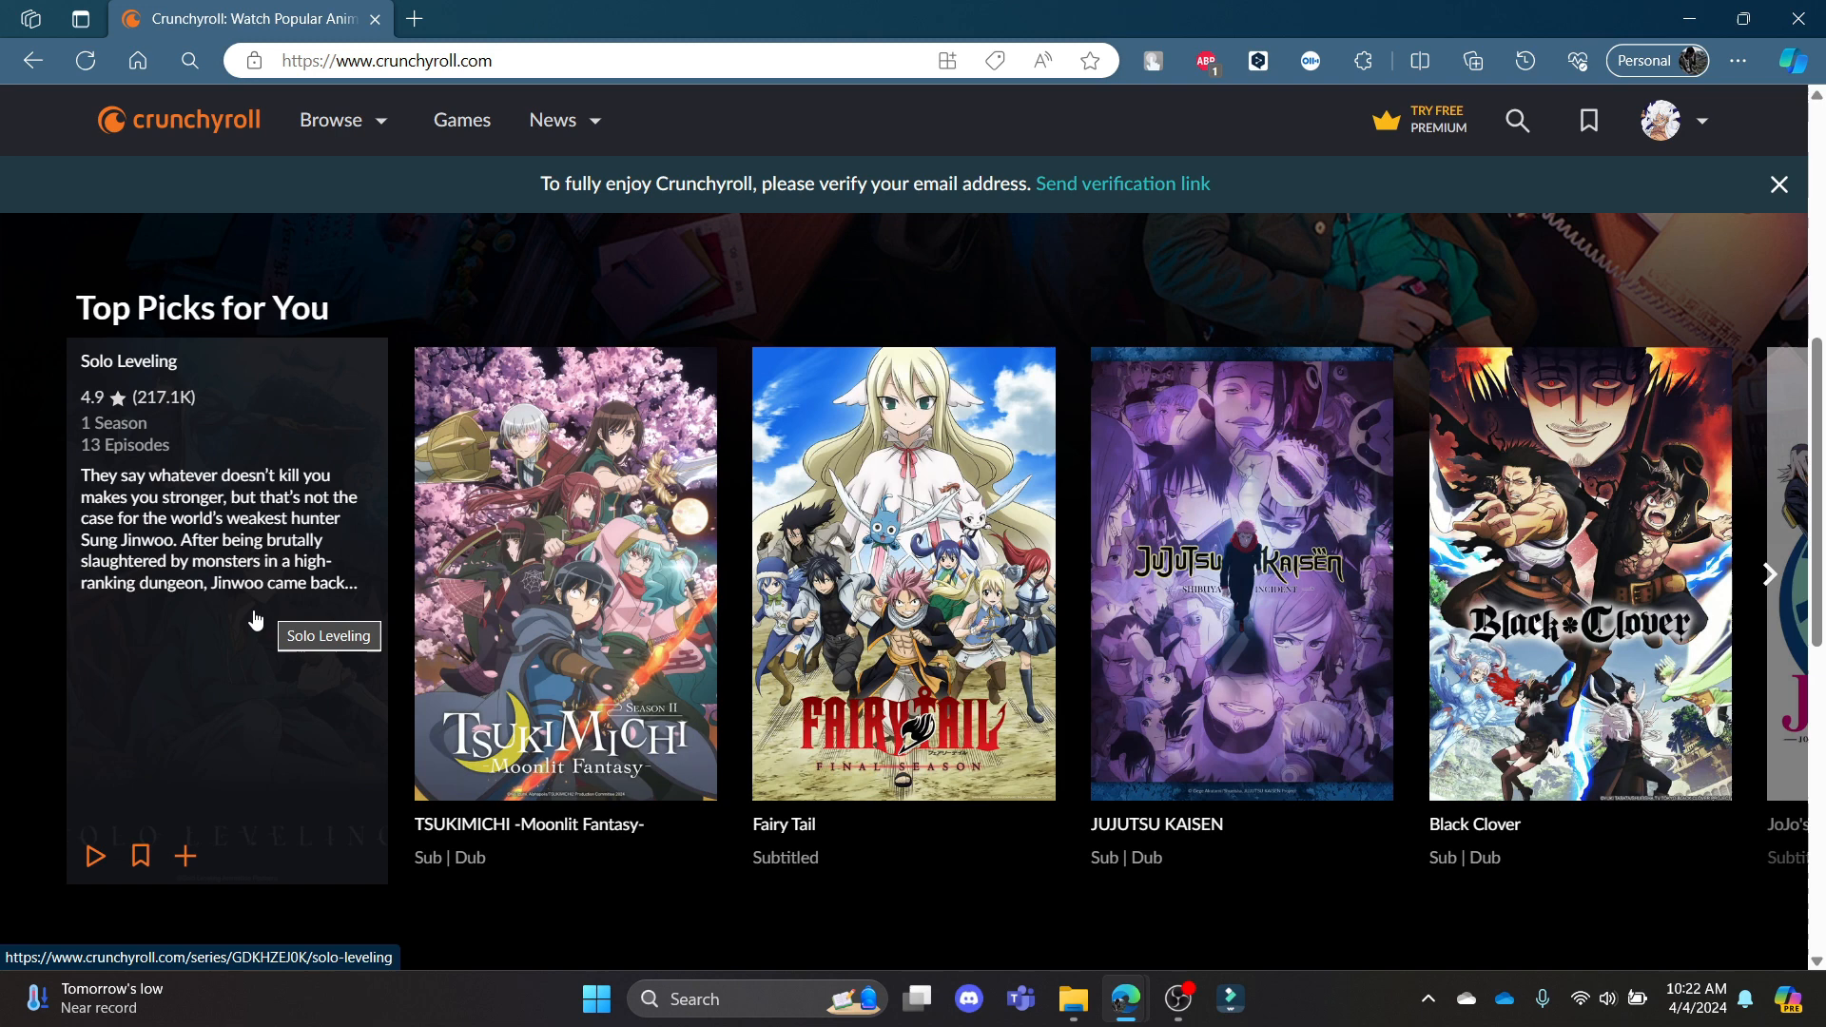
pyautogui.moveTo(139, 856)
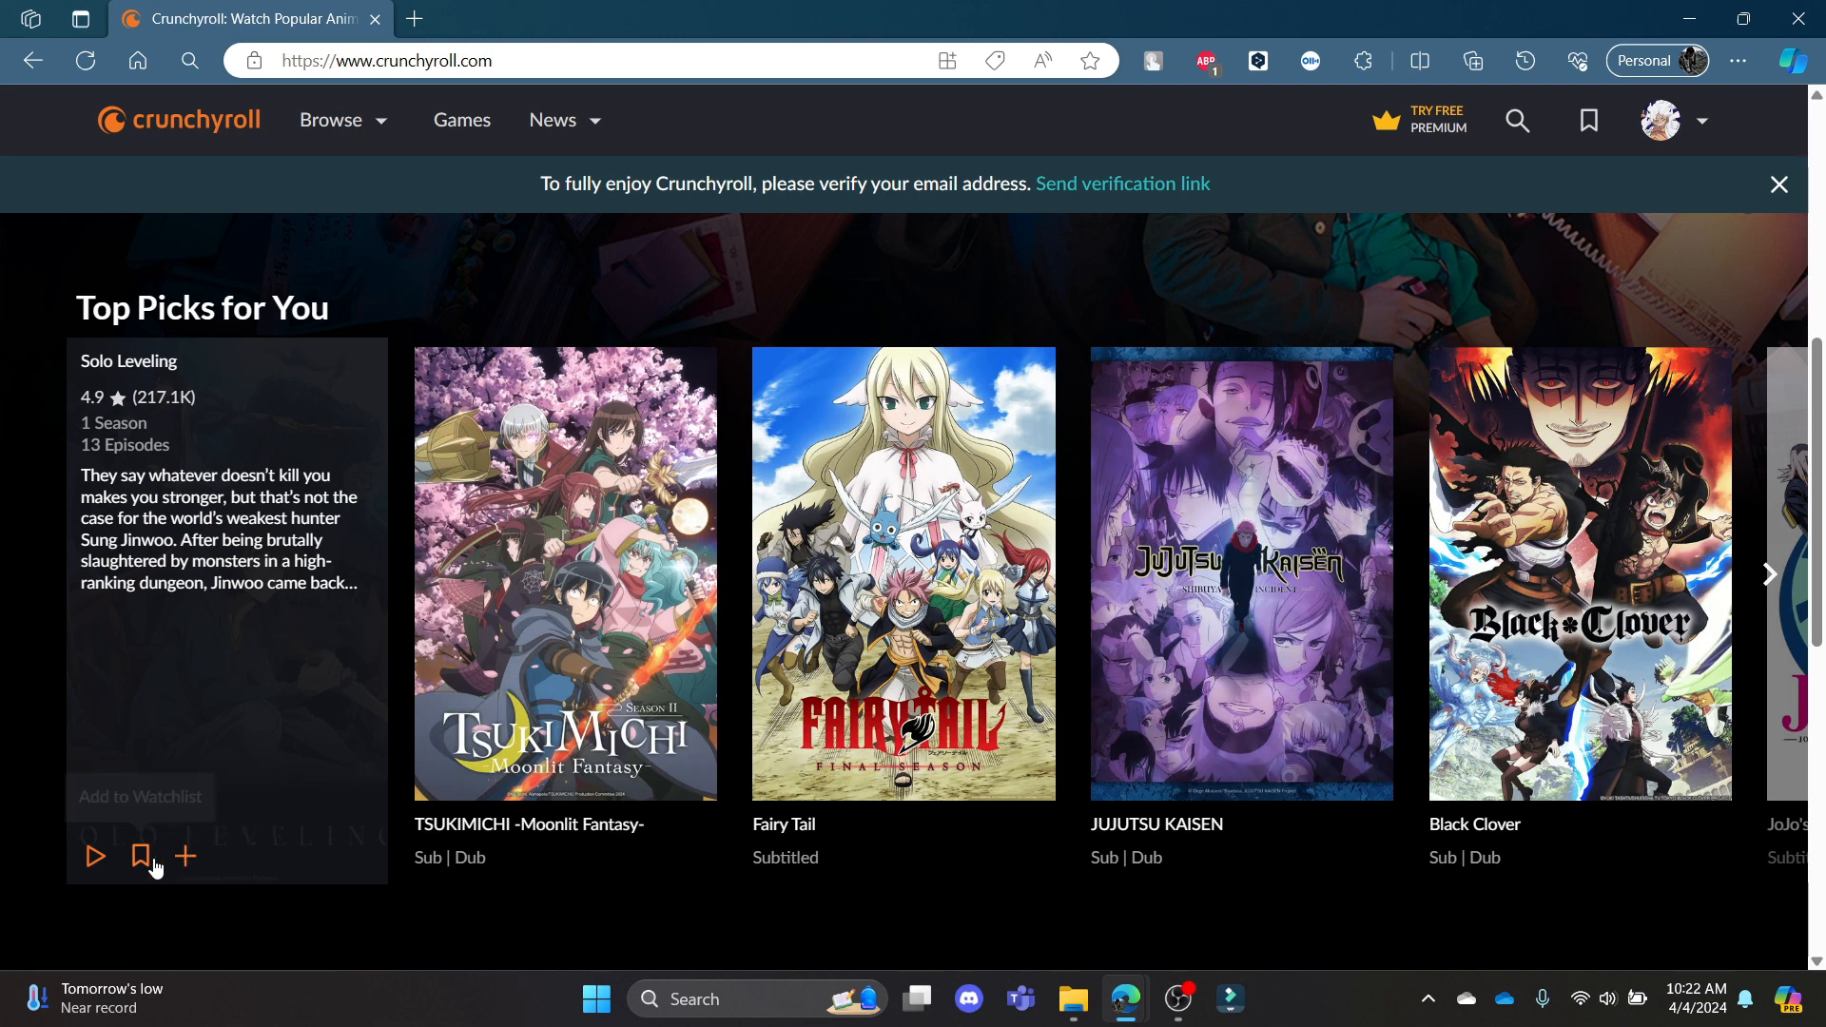
pyautogui.moveTo(141, 858)
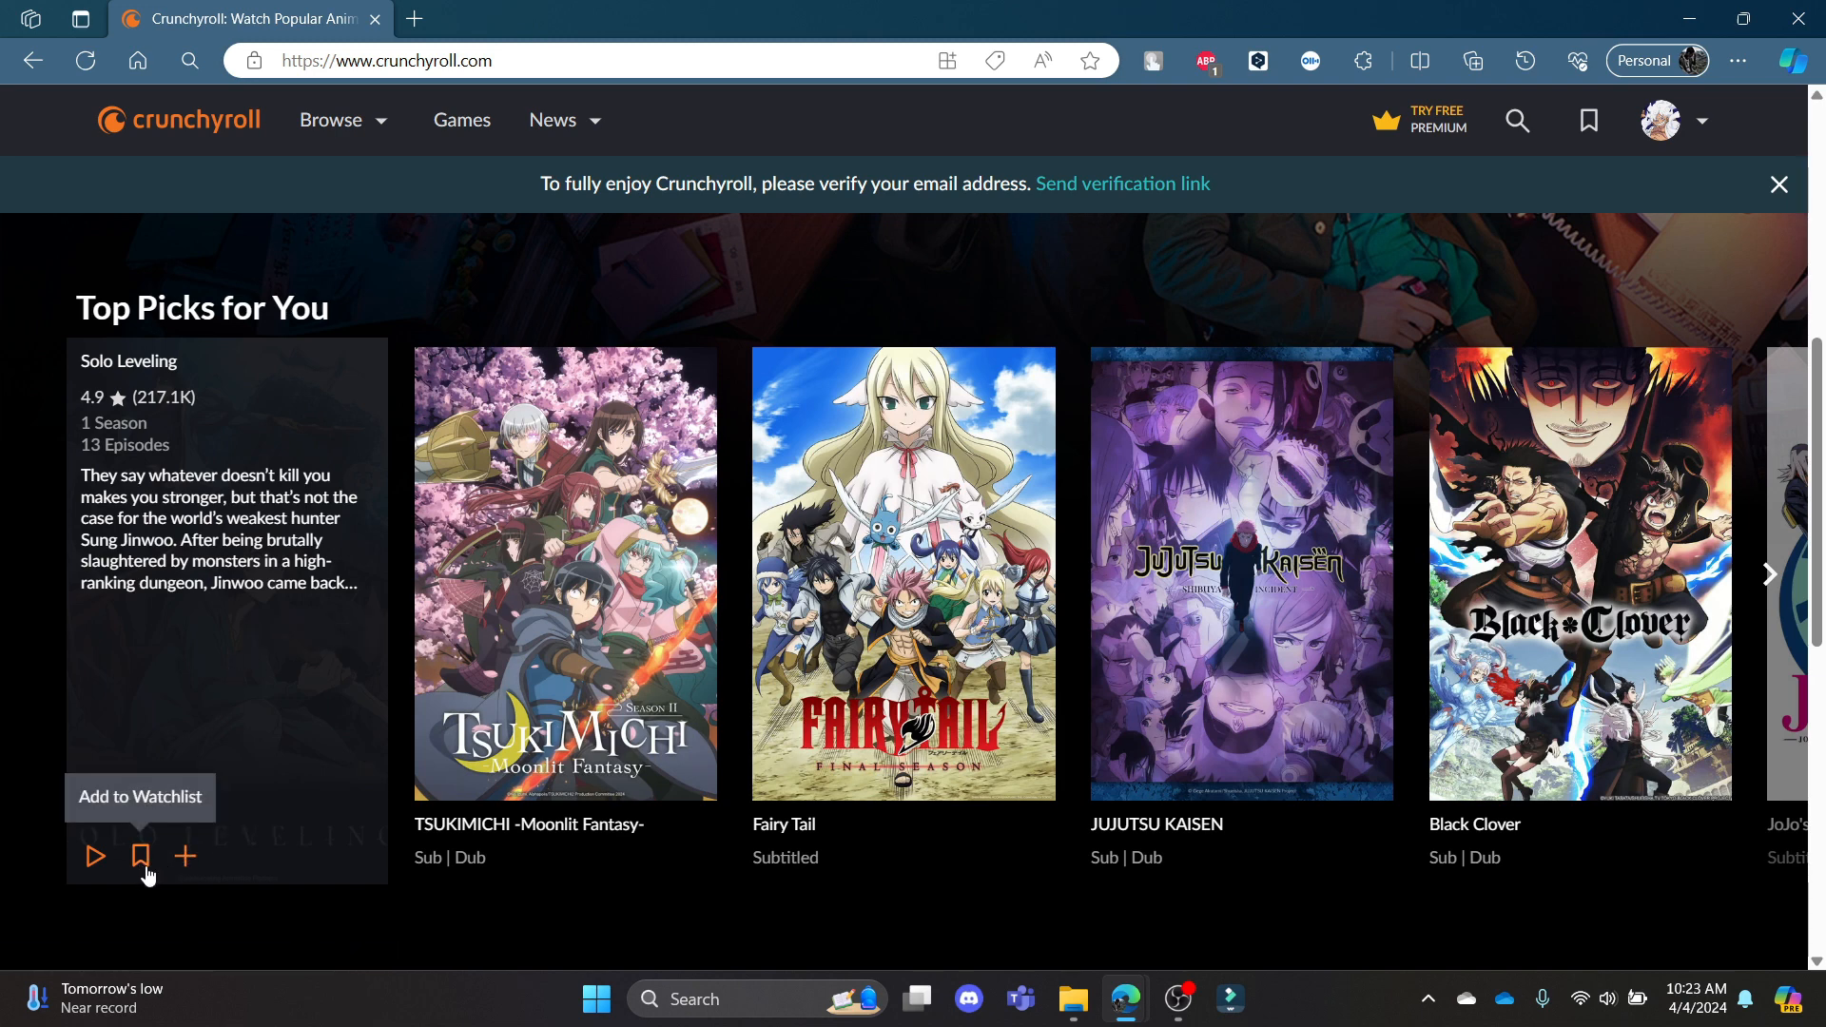
pyautogui.click(138, 855)
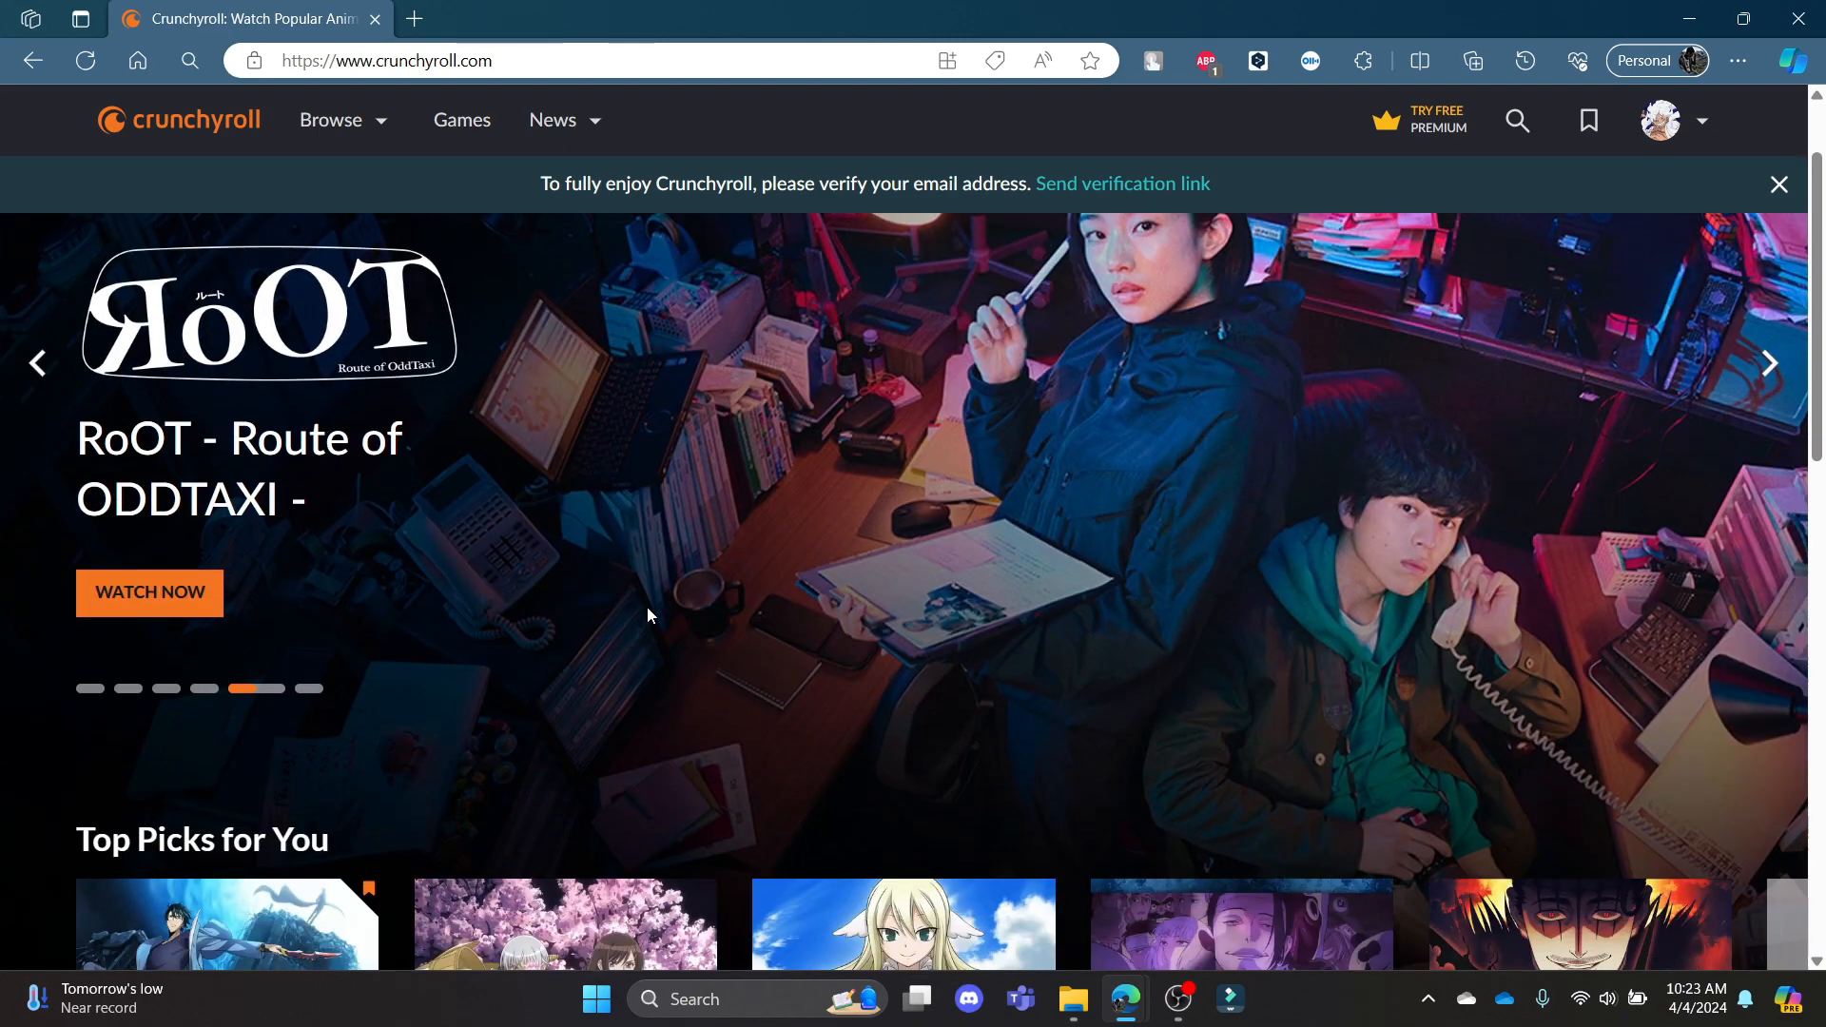
# Scroll down and bookmark the Fairy Tail card to add it to the watchlist
pyautogui.scroll(-3)
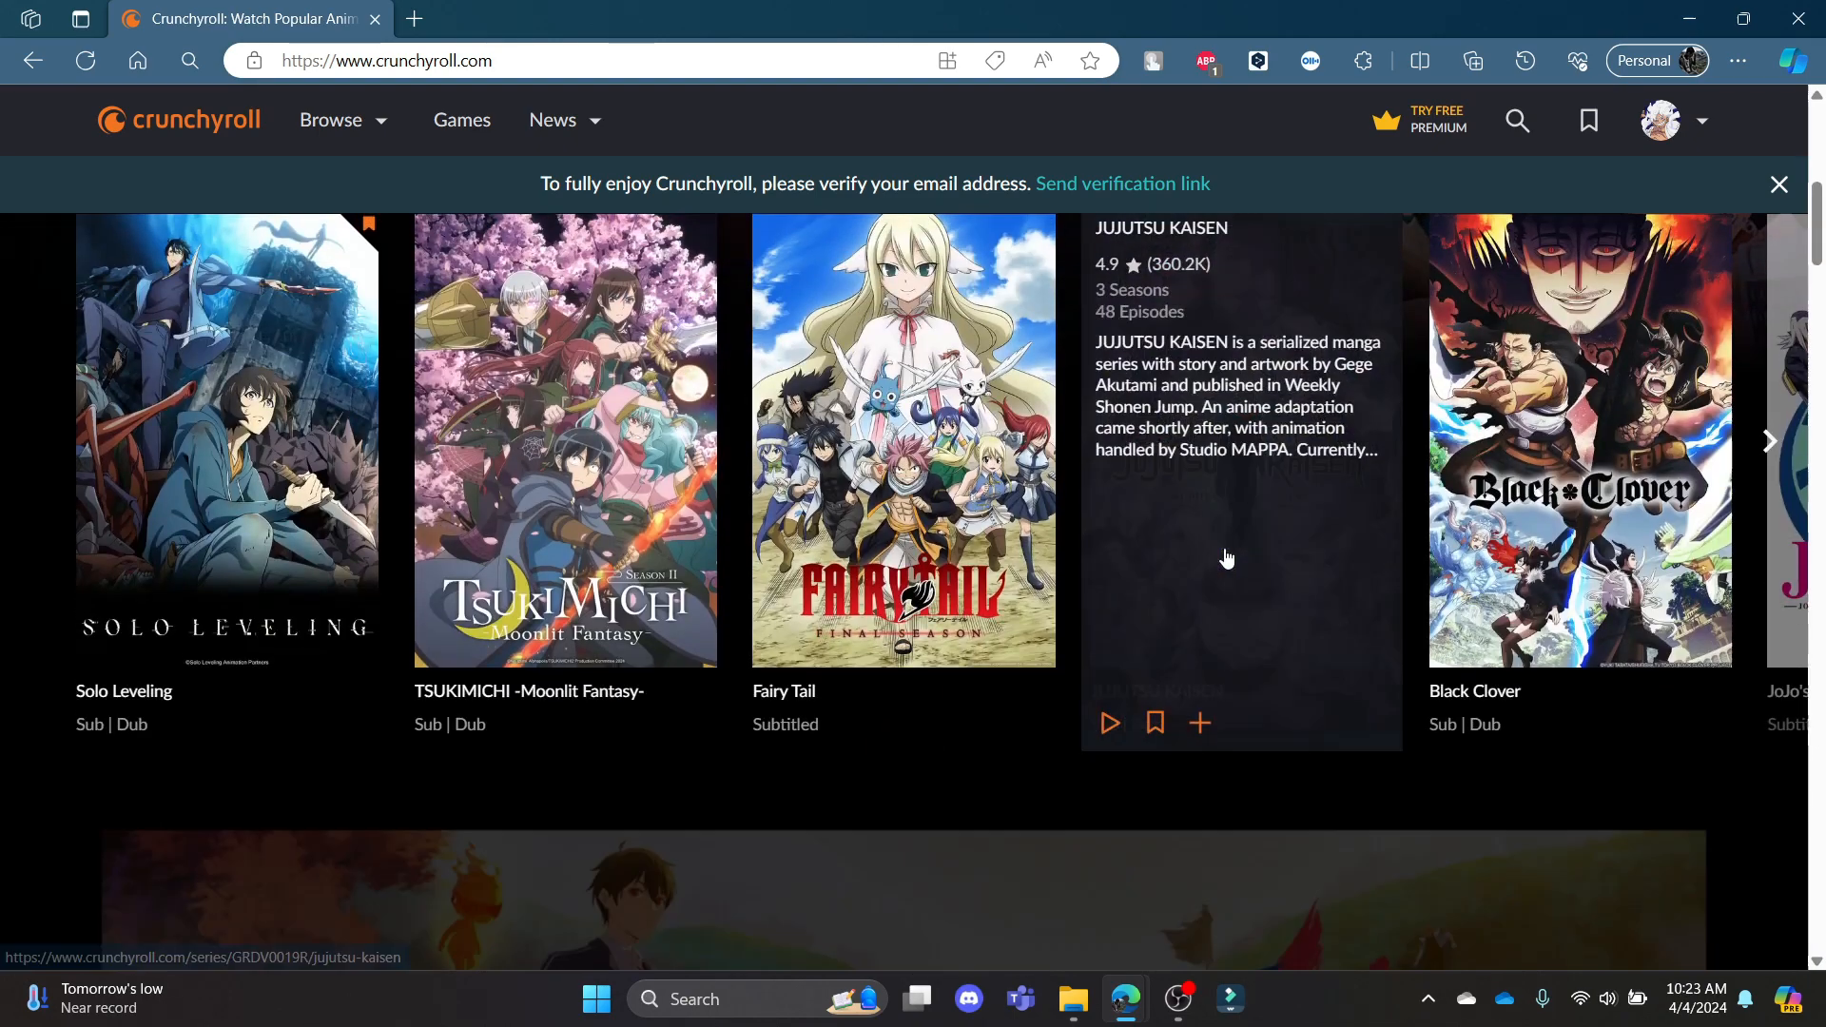
pyautogui.moveTo(831, 518)
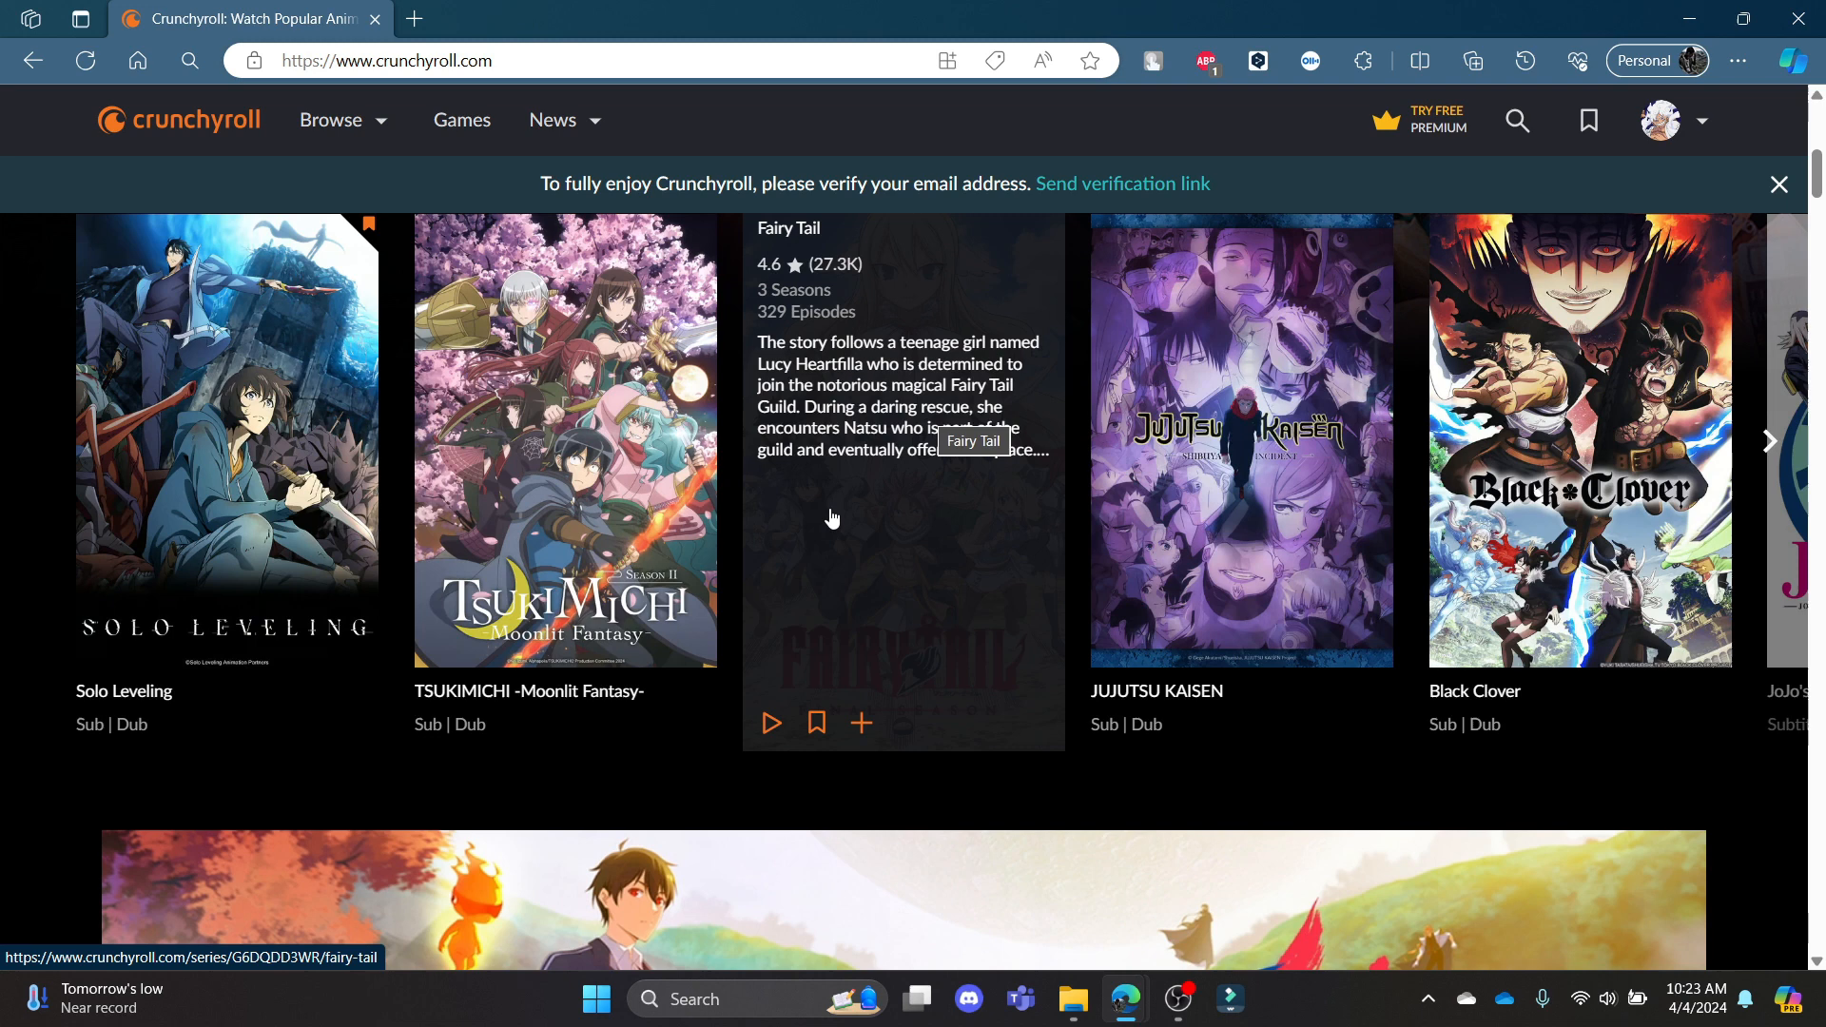
pyautogui.click(815, 723)
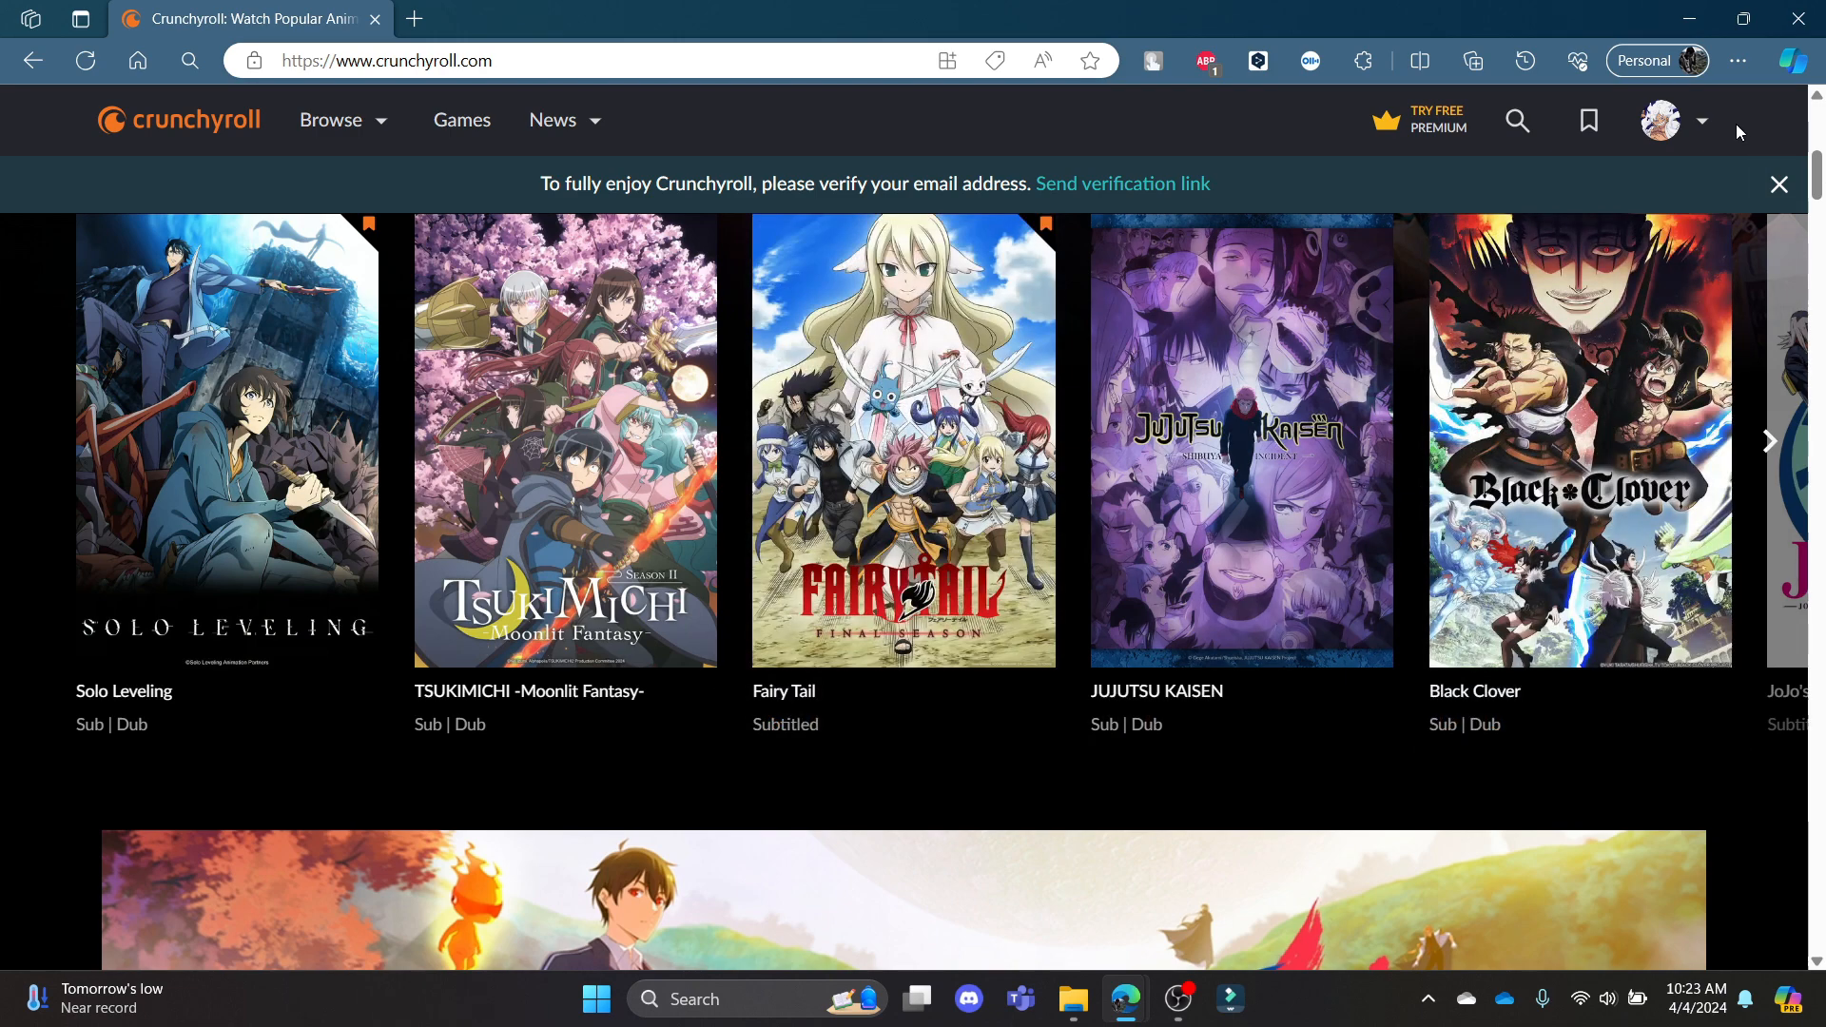
# Choose Watchlist from the profile avatar menu to view Fairy Tail and Solo Leveling
pyautogui.click(1658, 120)
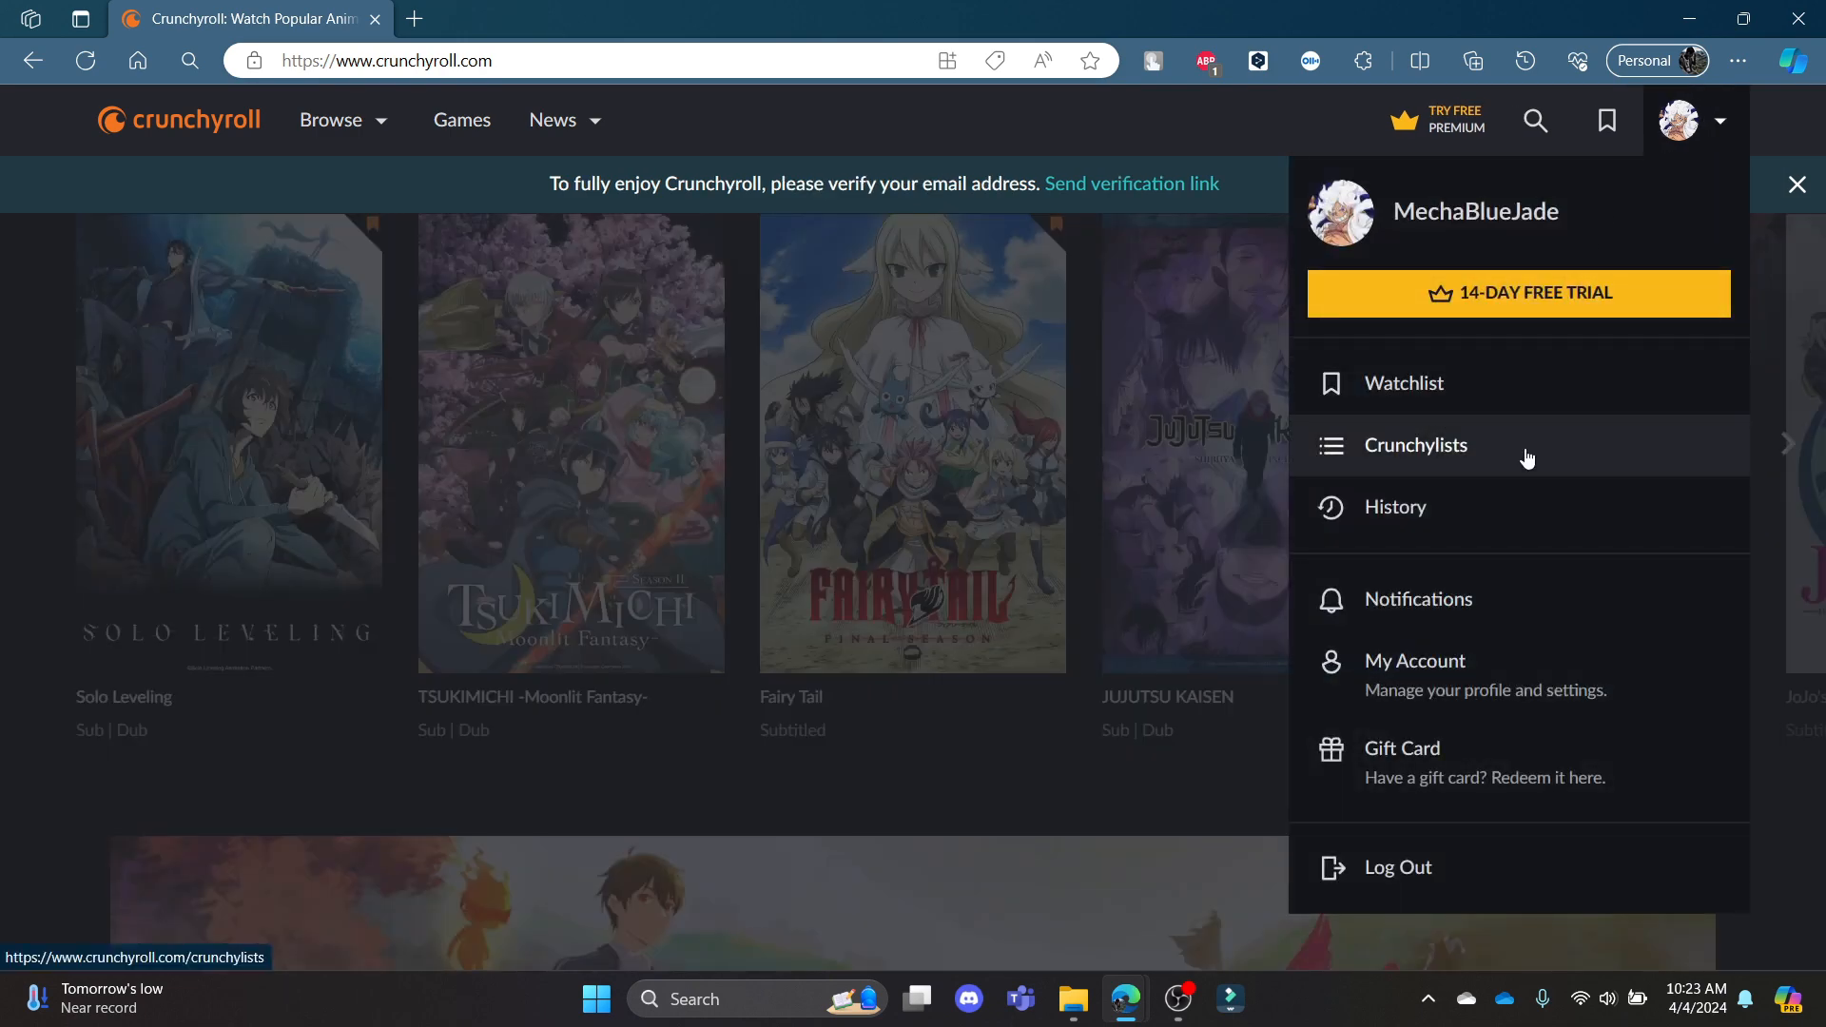
pyautogui.click(1404, 382)
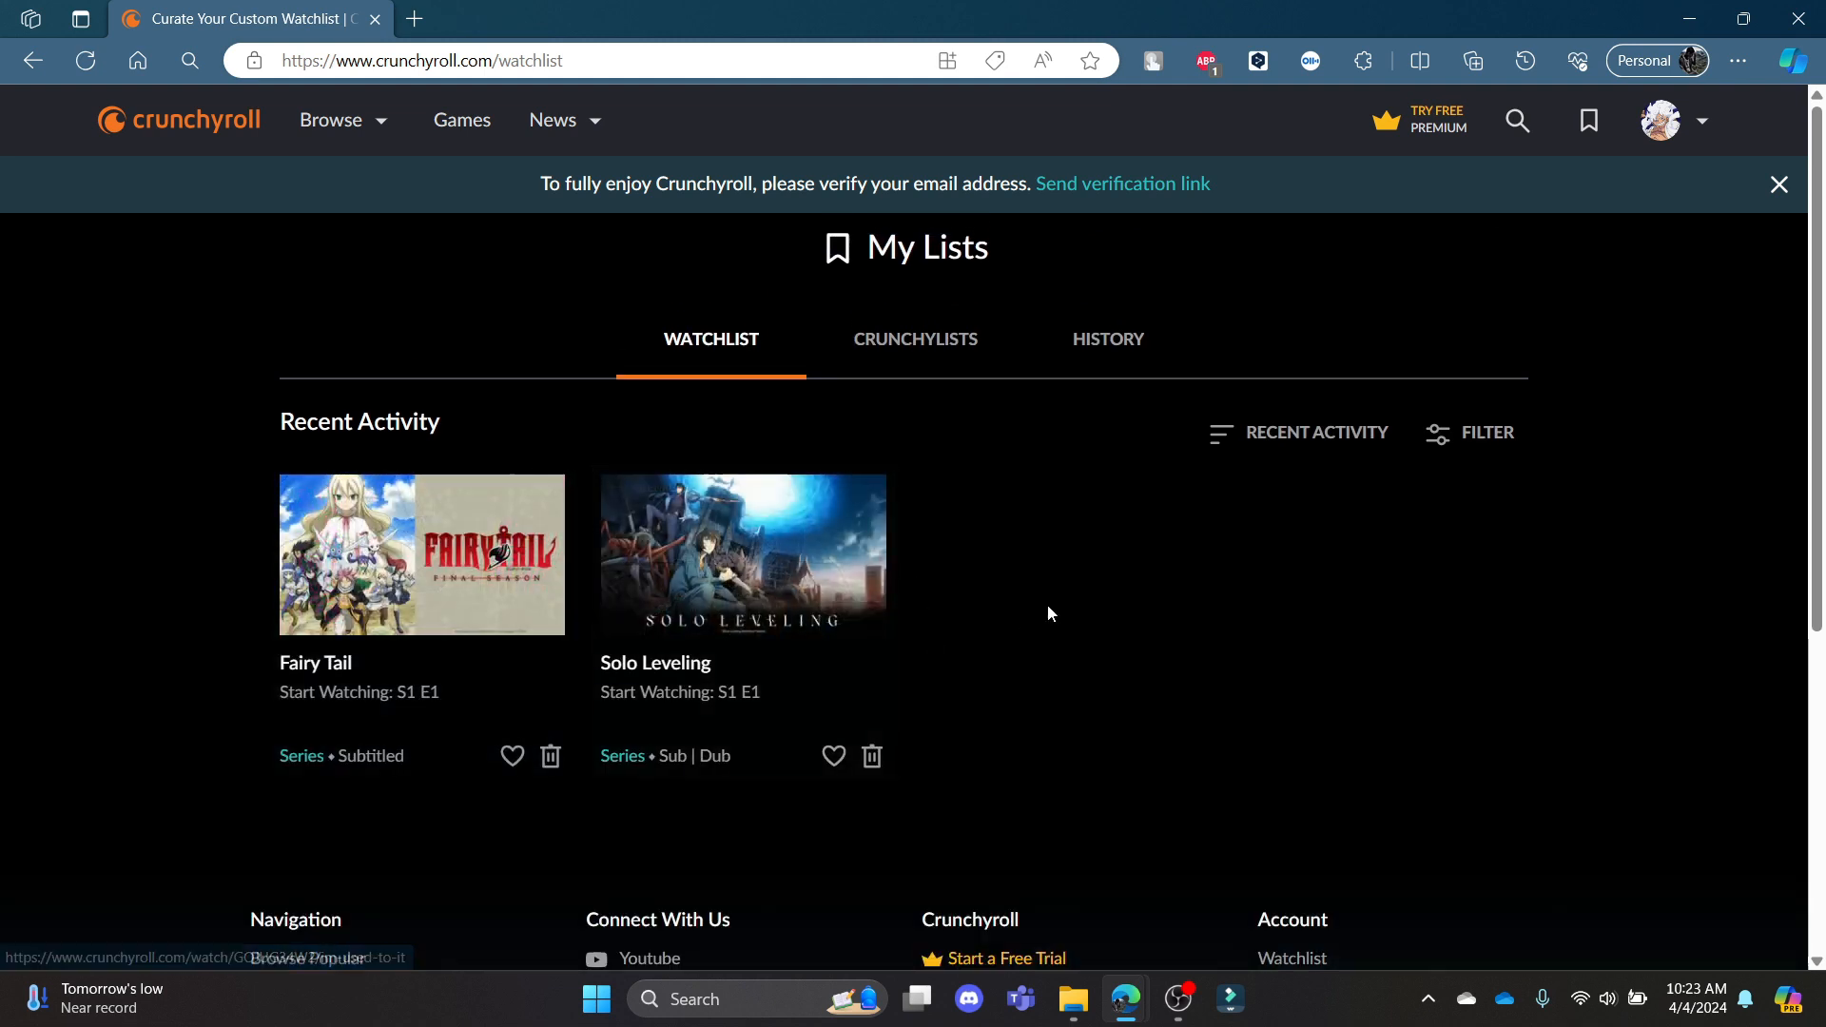
pyautogui.moveTo(177, 139)
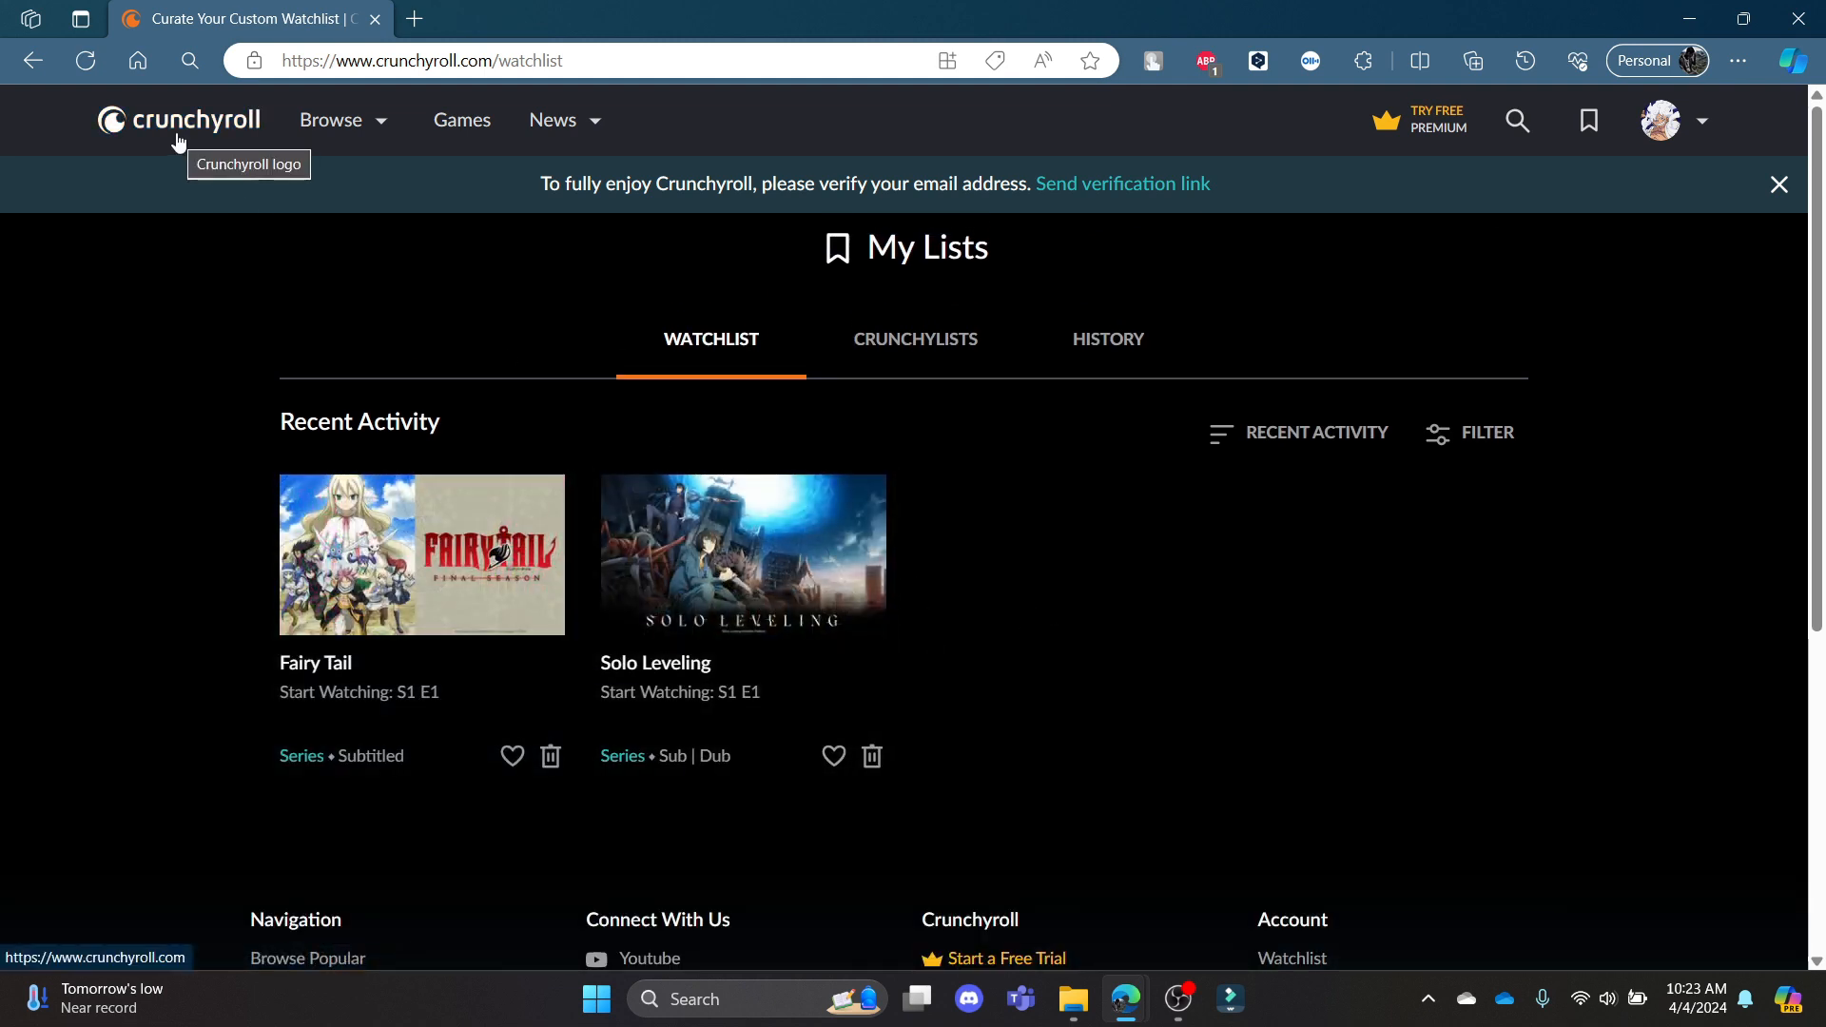